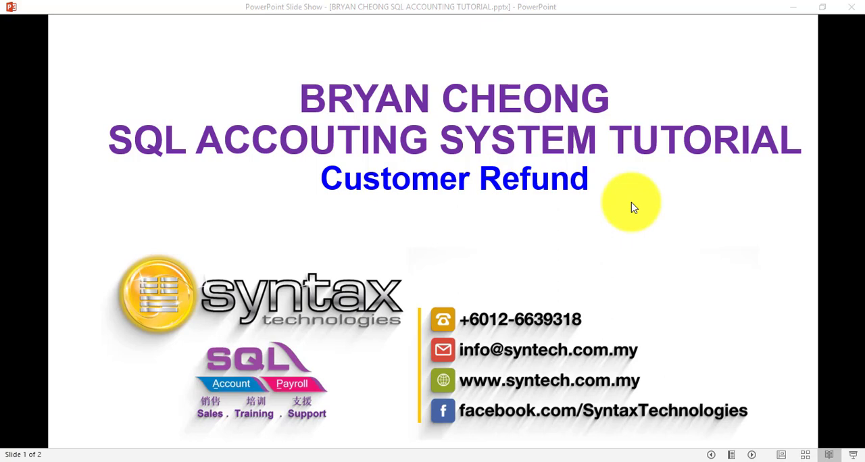
mouse_move(277, 427)
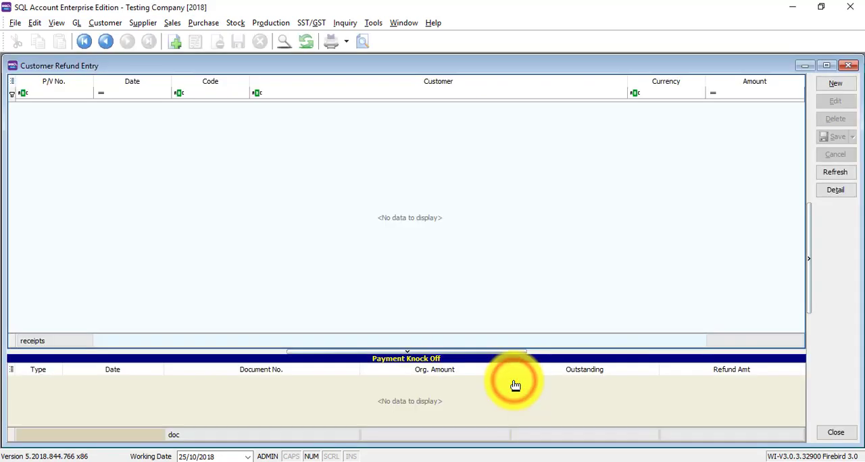
mouse_move(541, 217)
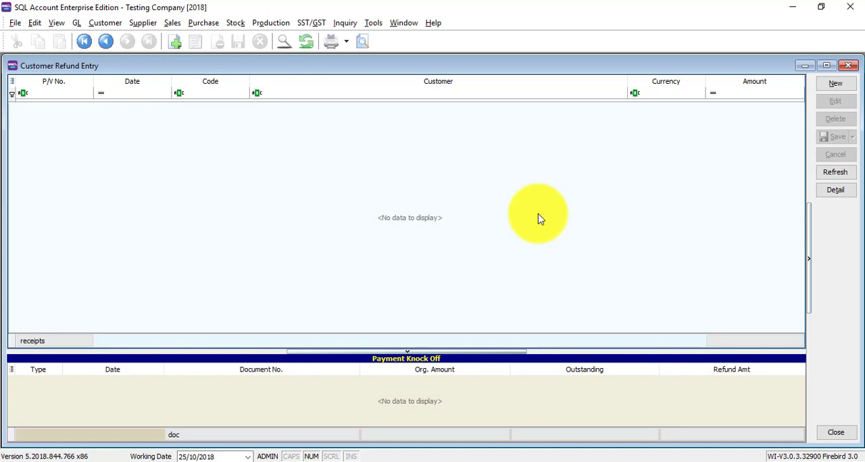
mouse_move(357, 208)
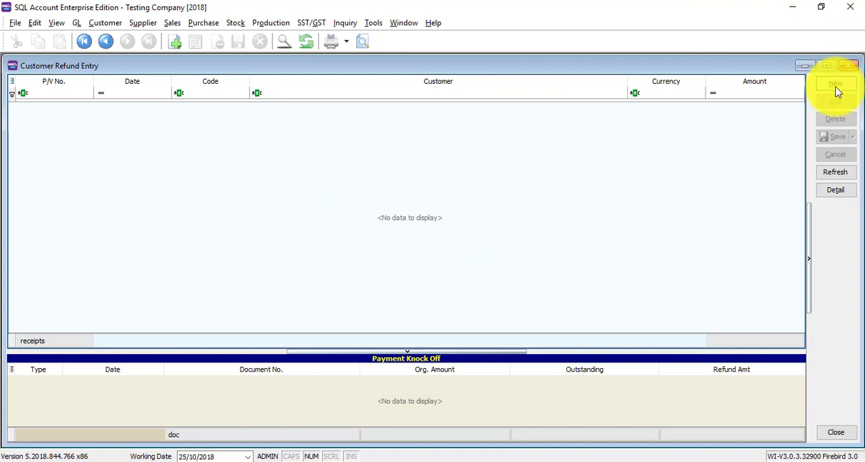
- Create a new refund and choose customer 300-K0001 KITTY SECURITY SDN BHD via the 'ki' lookup
click(835, 84)
text(ki)
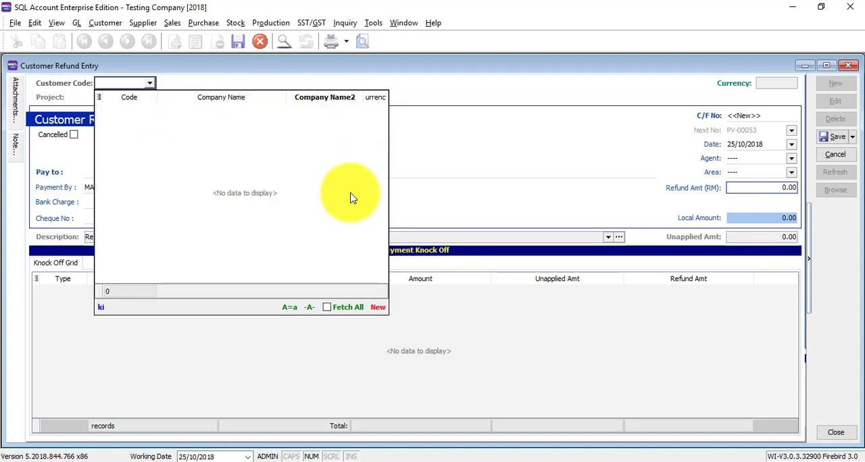
mouse_move(300, 141)
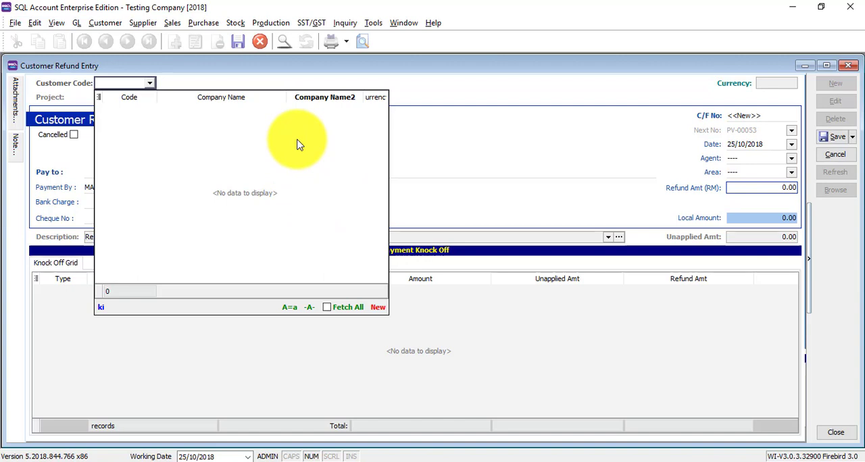
mouse_move(331, 108)
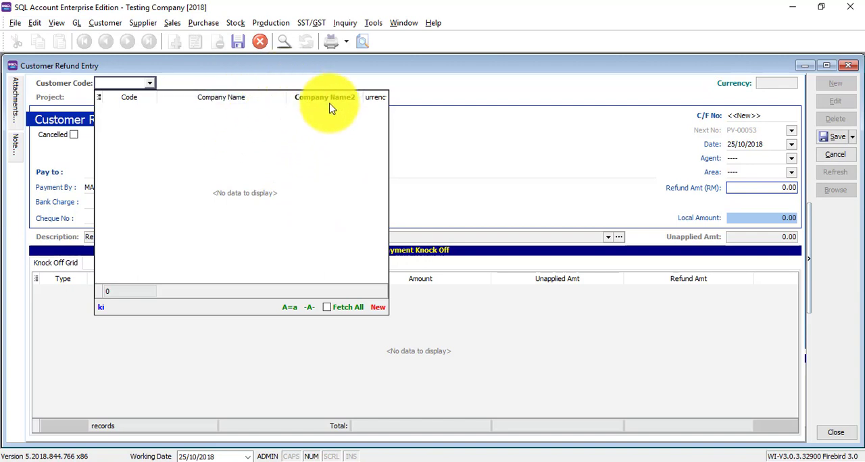
mouse_move(327, 114)
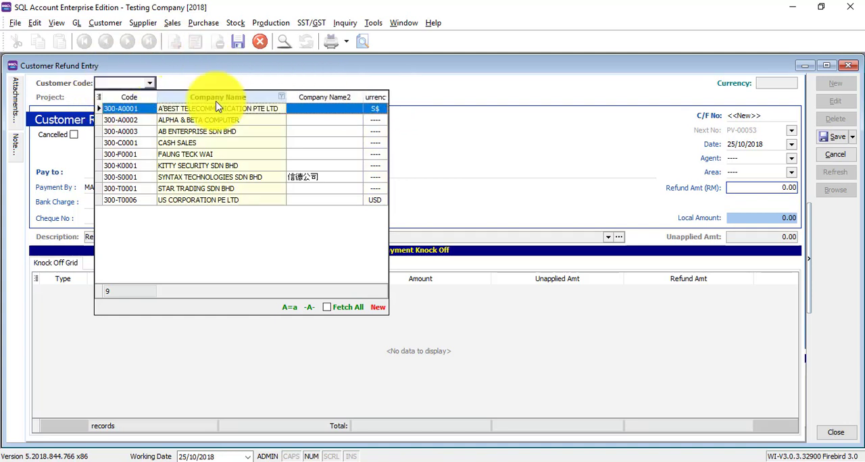
text(ki)
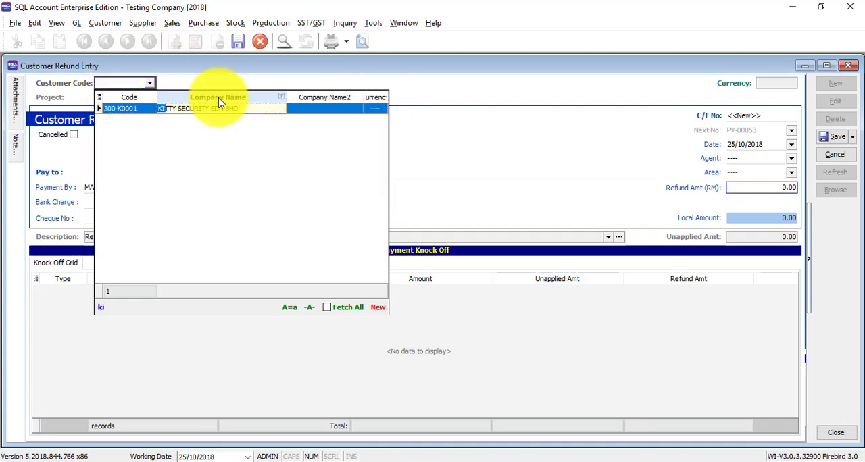
click(120, 108)
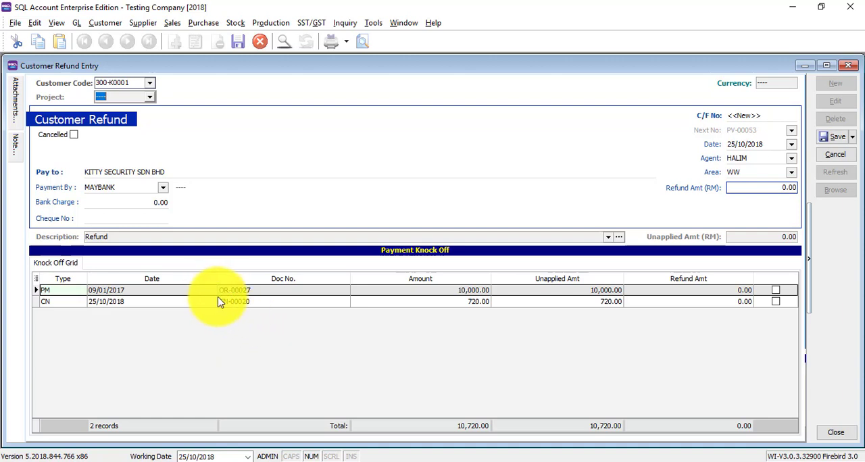
mouse_move(200, 319)
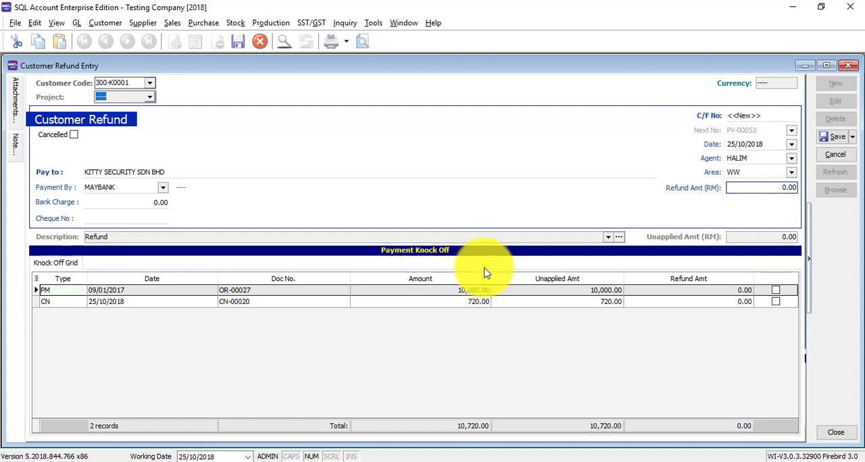
- Enter refund amount 10,000 via MAYBANK with cheque MBB67676 and knock off payment OR-00027
click(762, 186)
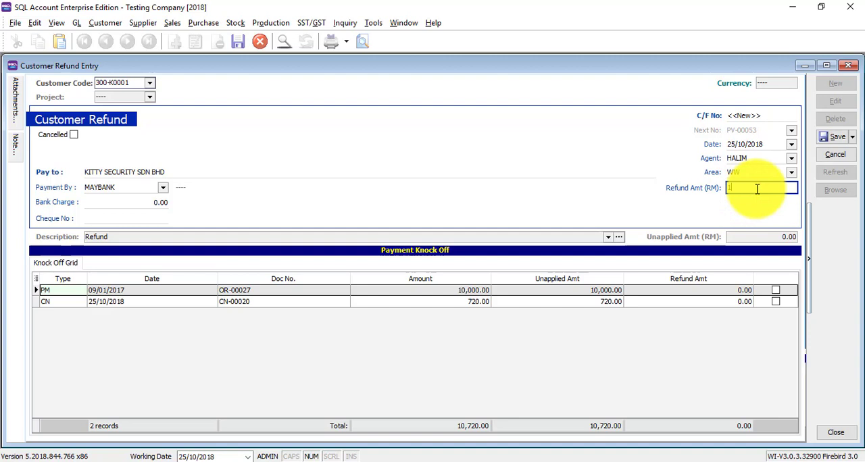
text(0000)
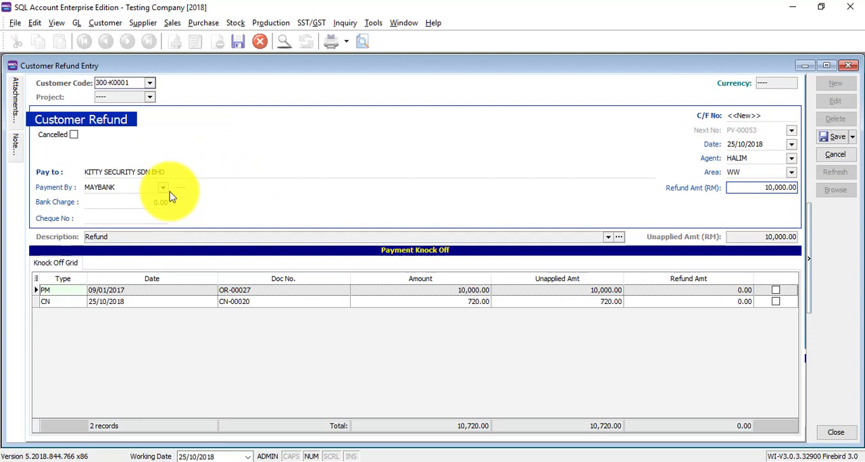
click(162, 186)
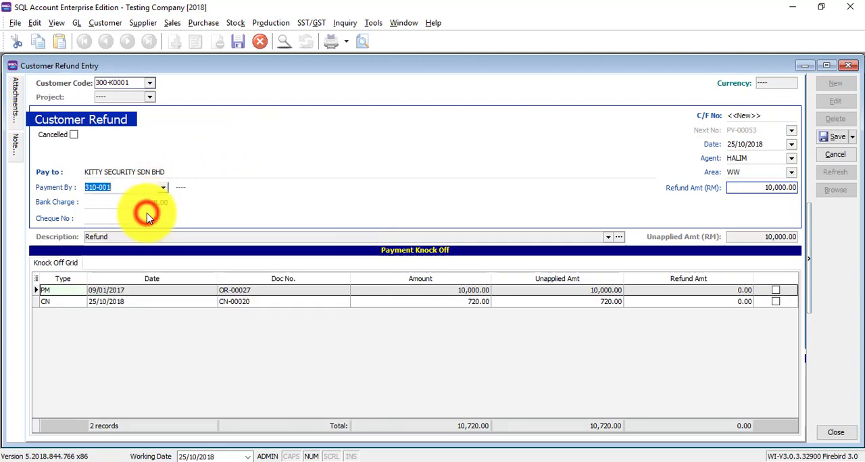
click(122, 187)
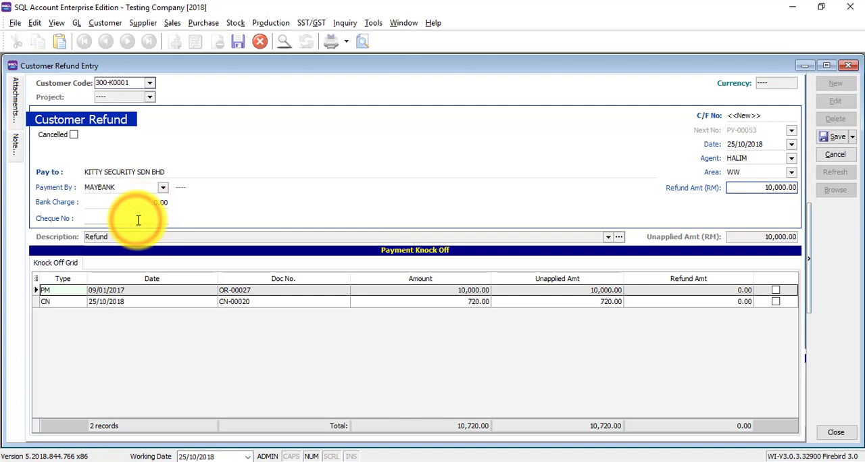
text(MBB67676)
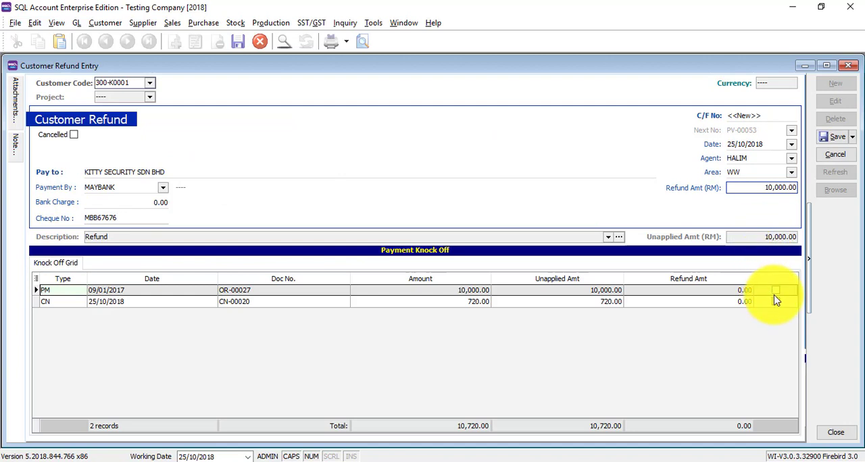
click(775, 290)
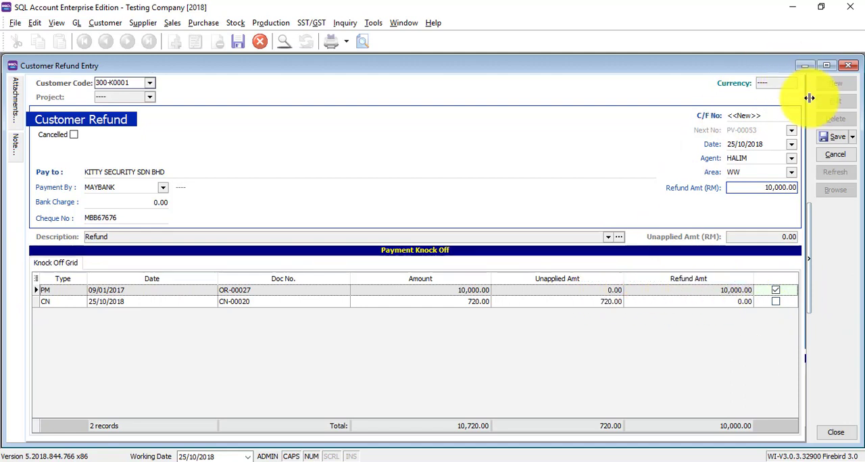
click(835, 136)
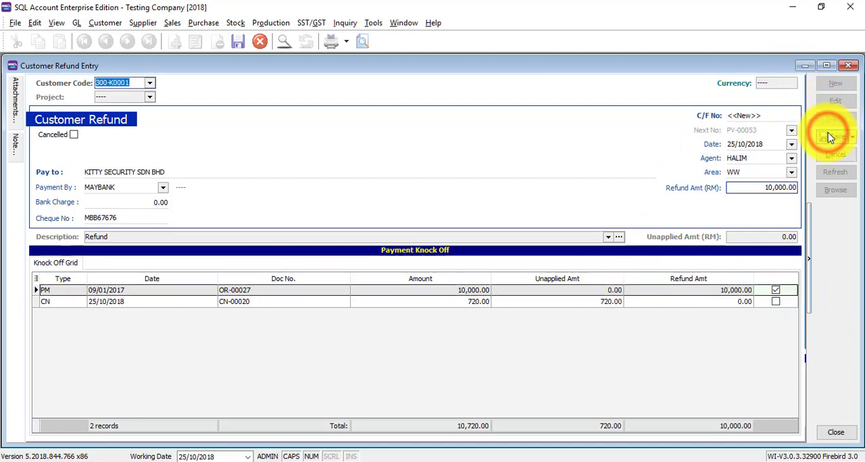
- Save the refund as PV-00053 and preview it with the GL Payment Voucher - Detail - Half layout
click(834, 136)
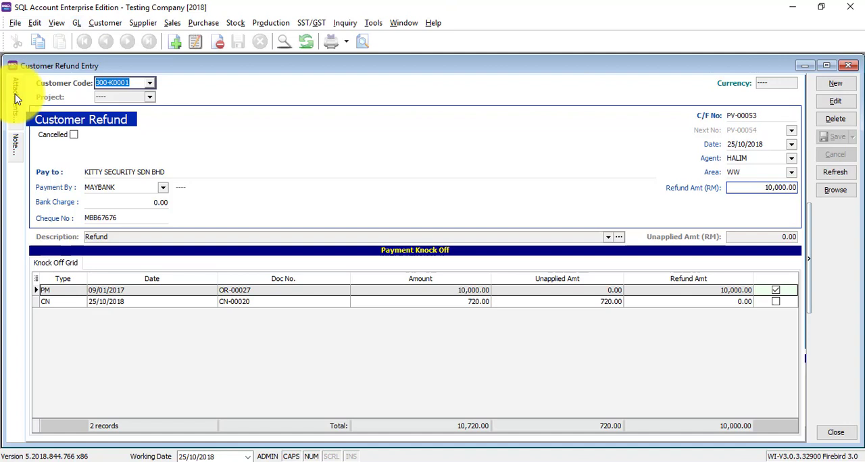
click(15, 88)
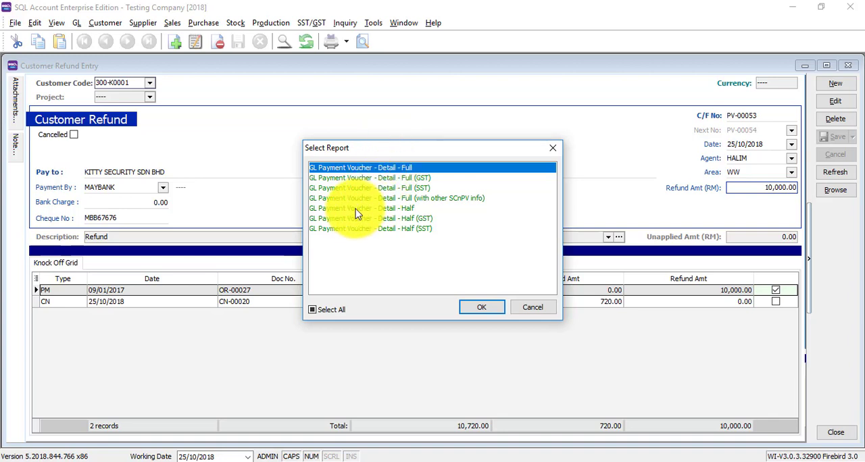
click(481, 307)
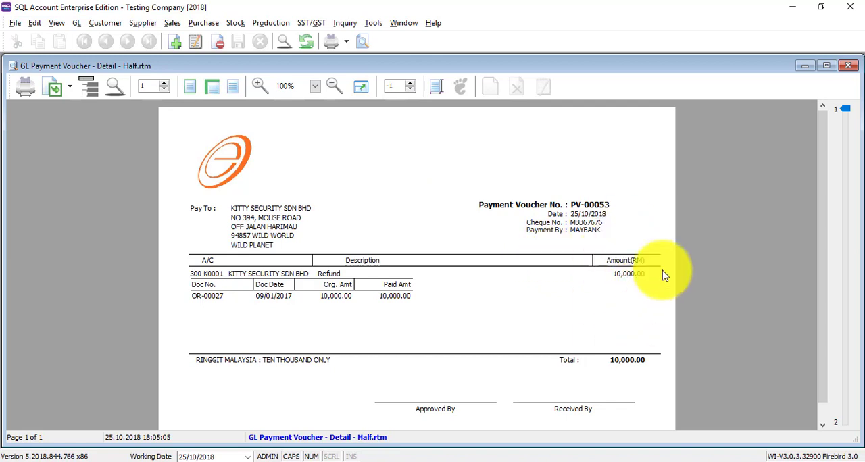
mouse_move(620, 277)
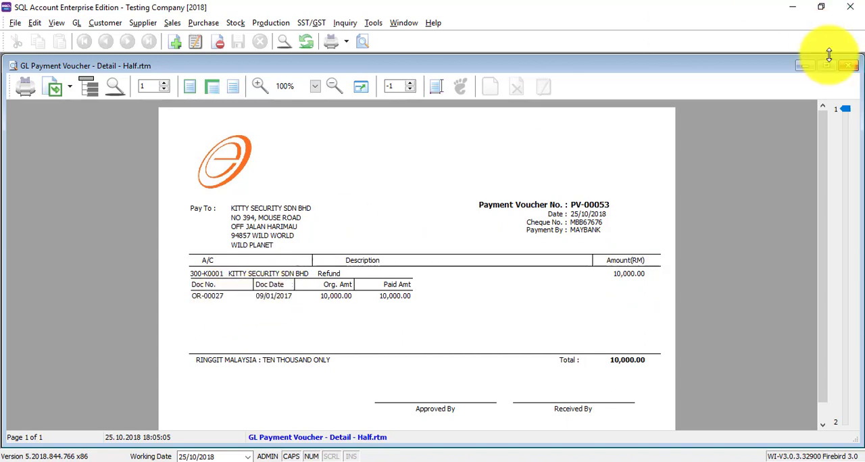
- Close the voucher preview and browse the Customer Refund list showing PV-00053
click(849, 65)
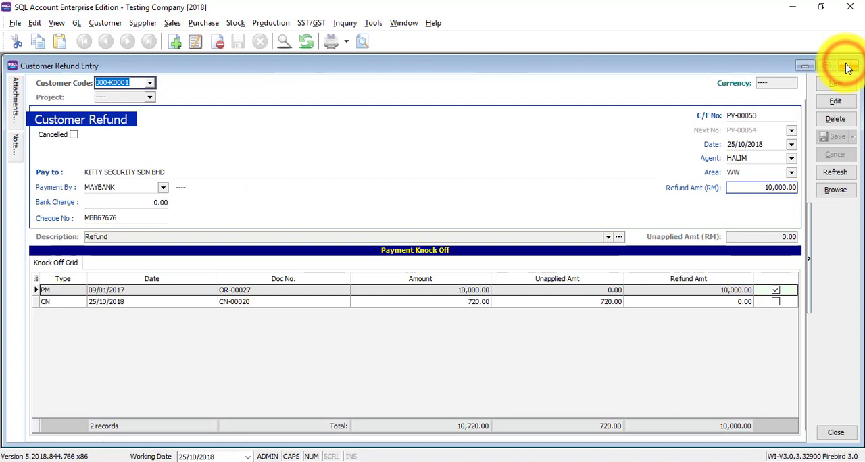
click(848, 65)
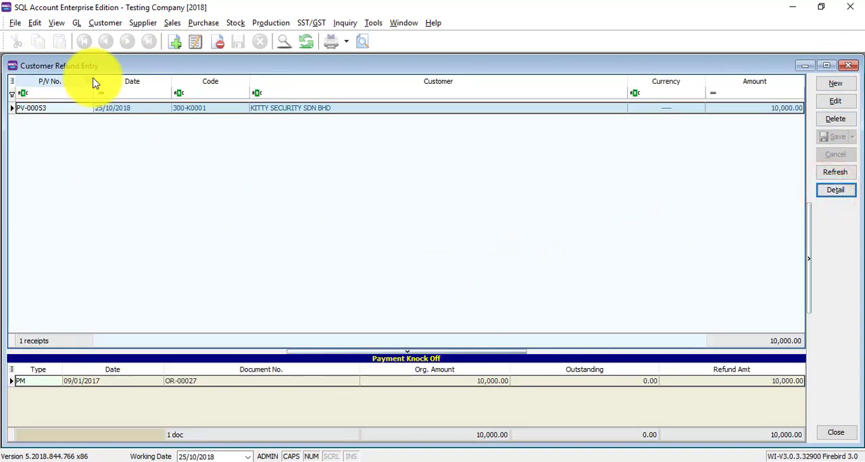
mouse_move(130, 71)
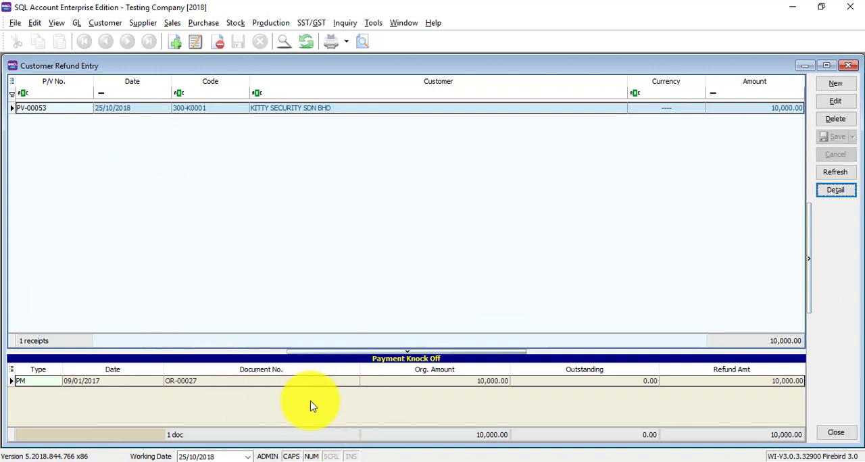
mouse_move(317, 246)
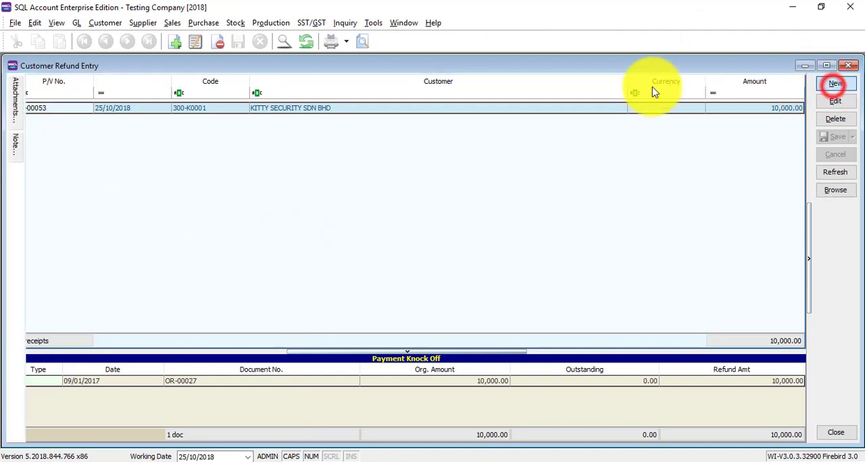
- Create a new refund for customer 300-A0002 Alpha & Beta Computer with an initial amount entry
click(835, 84)
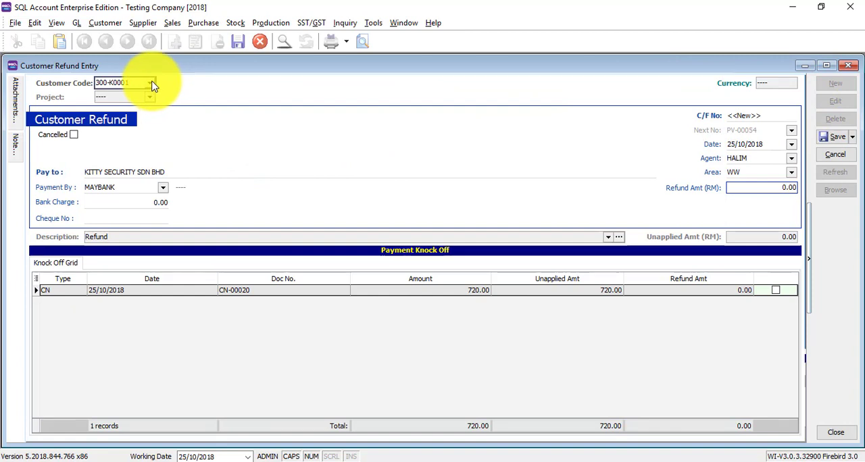
click(149, 82)
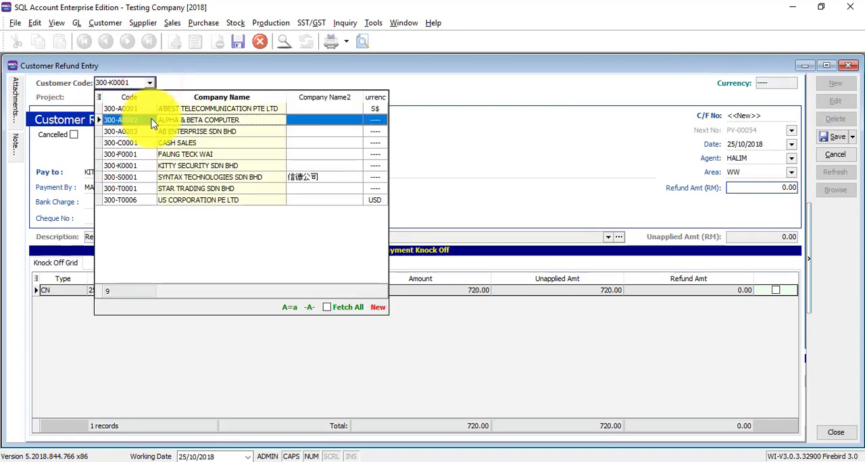
click(197, 120)
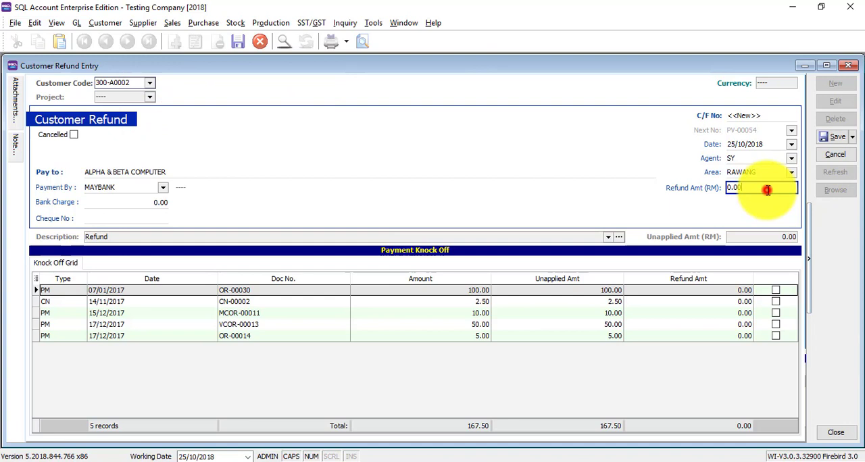
text(200)
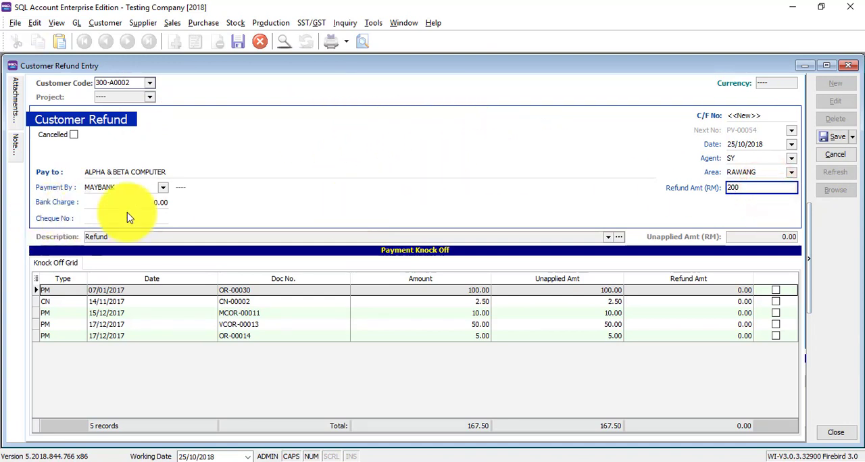
- Enter cheque no MBB5453 and correct the refund amount to 20
click(122, 218)
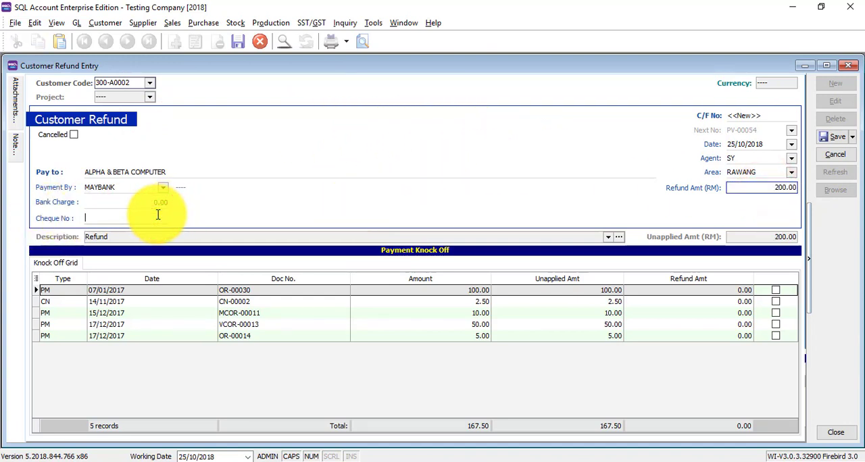
text(MBB5453)
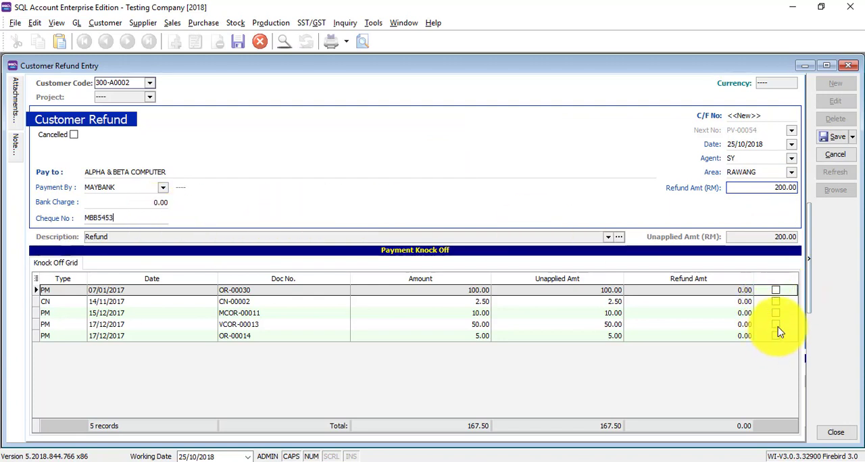
click(759, 186)
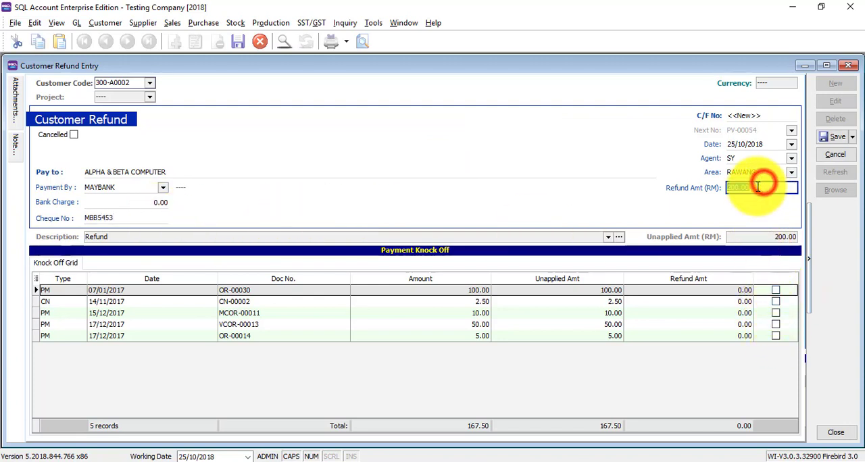
text(20)
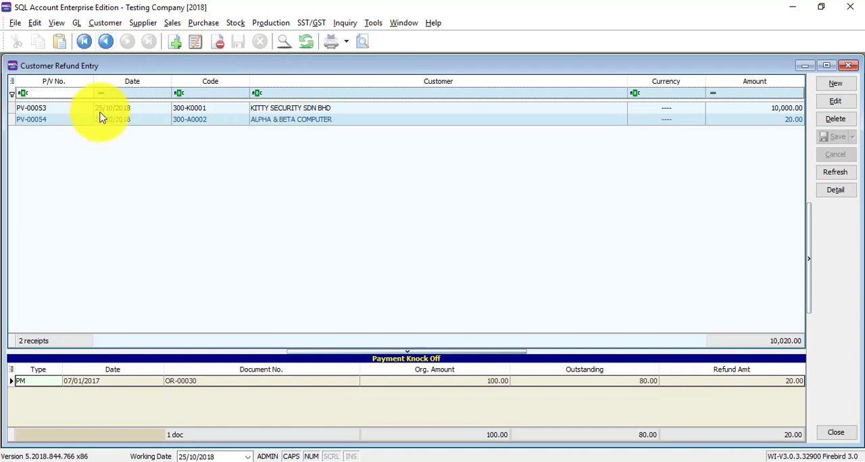
- Bring up the Field Chooser on the refund list and add the Cheque No column
text(5)
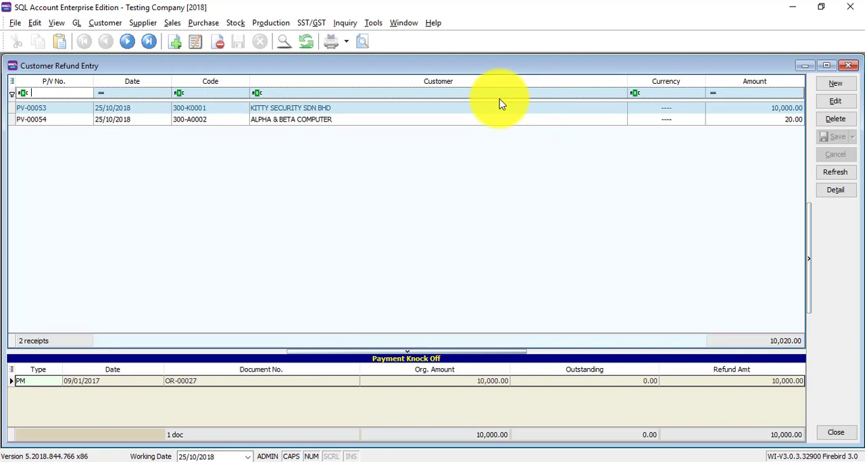
right_click(500, 101)
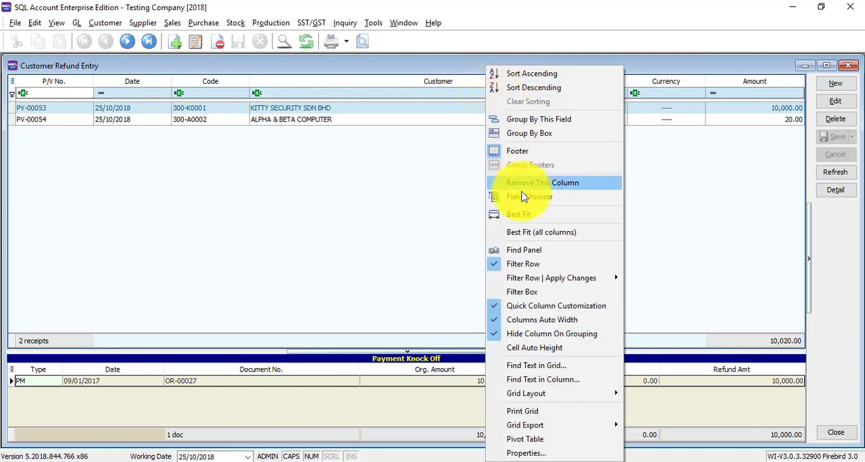
click(526, 197)
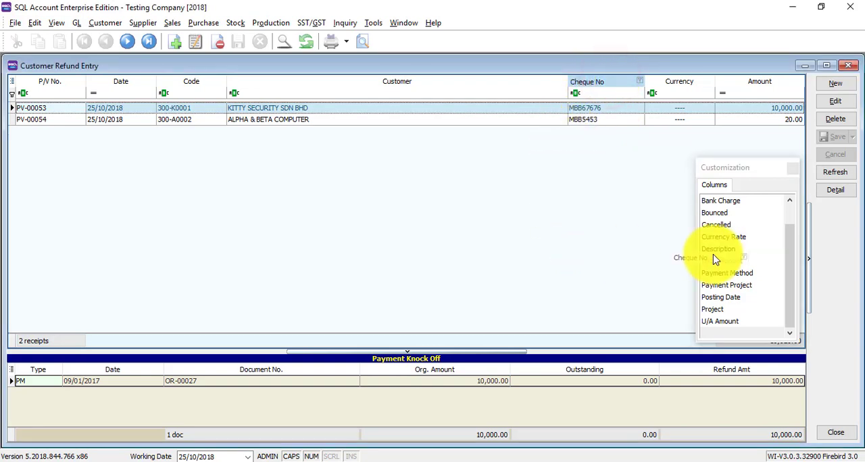
- Remove the Cheque No column again and review the column checklist
right_click(678, 81)
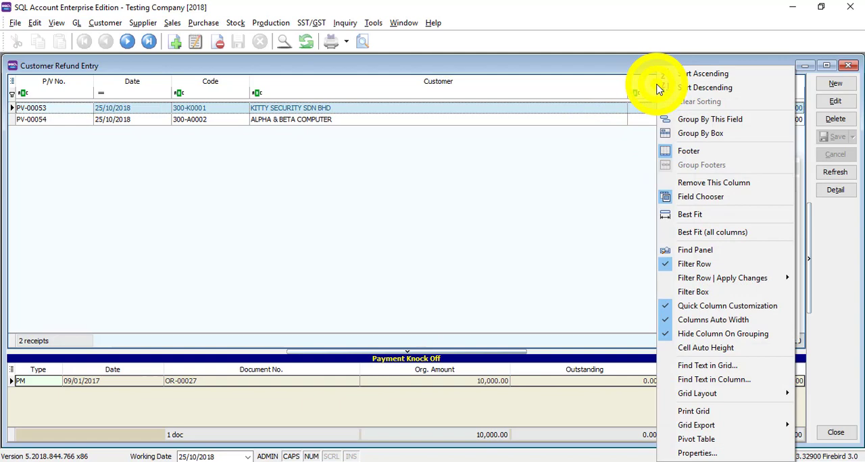
click(699, 197)
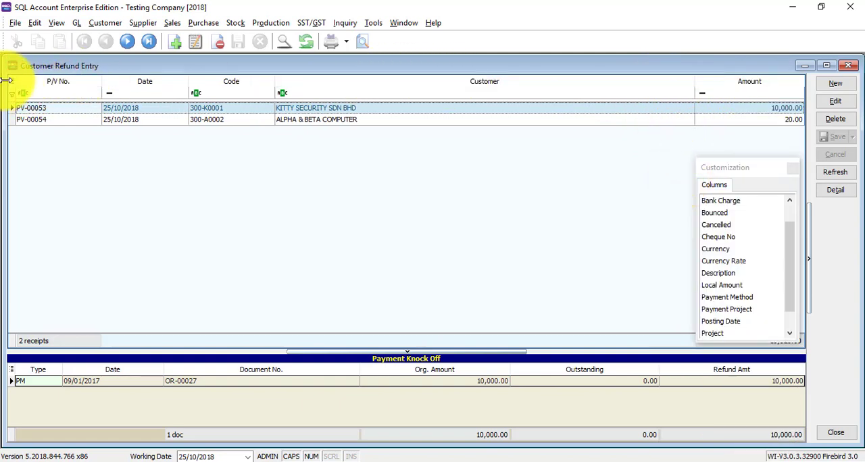
click(11, 81)
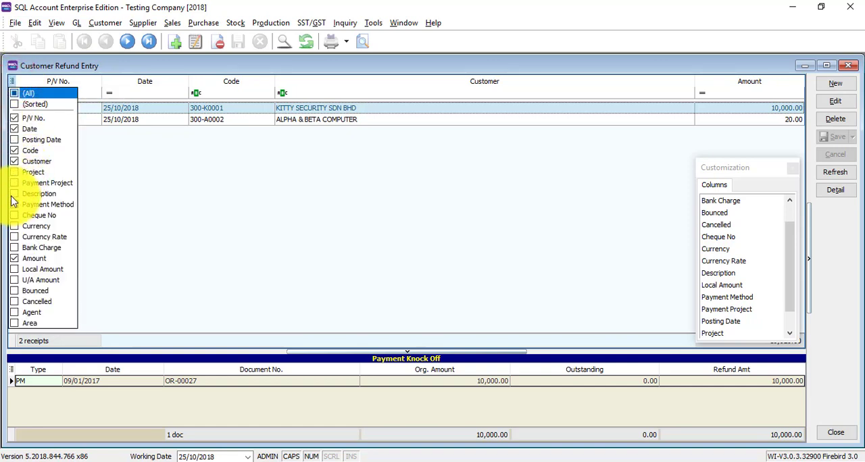
click(13, 204)
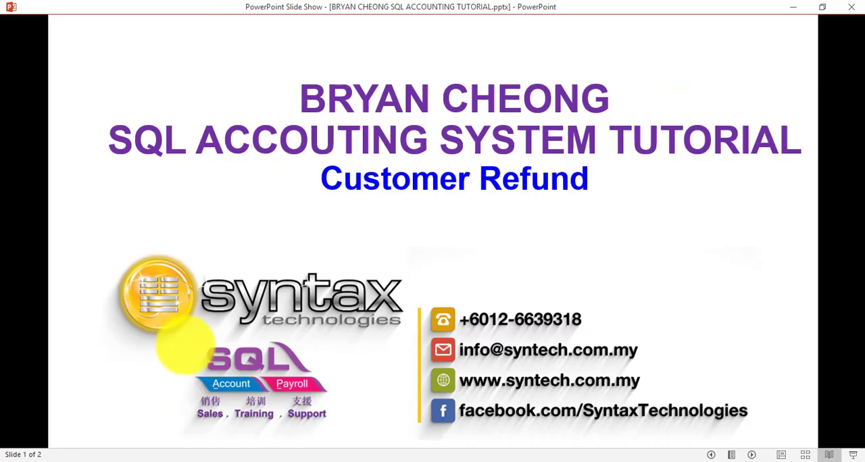
mouse_move(358, 230)
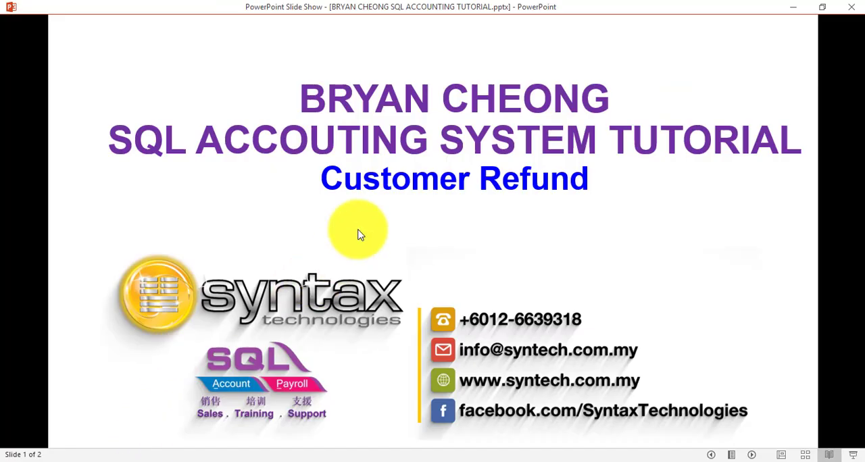